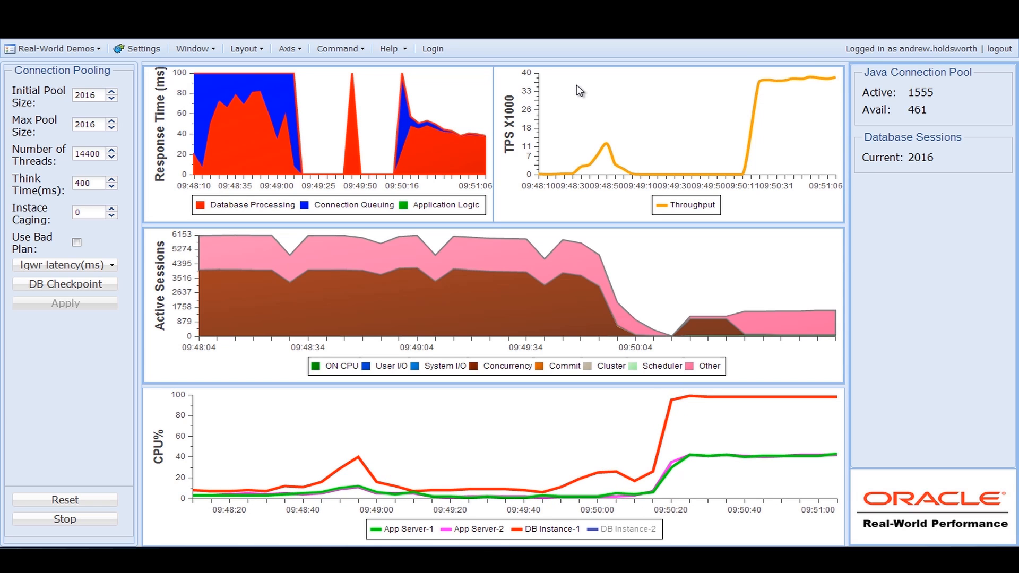
pyautogui.moveTo(487, 114)
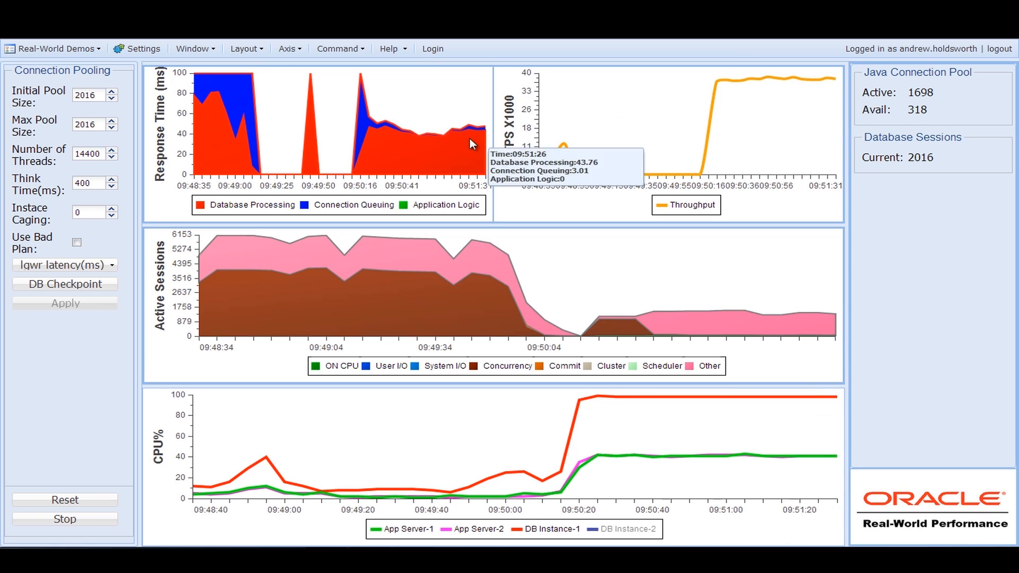
pyautogui.moveTo(464, 134)
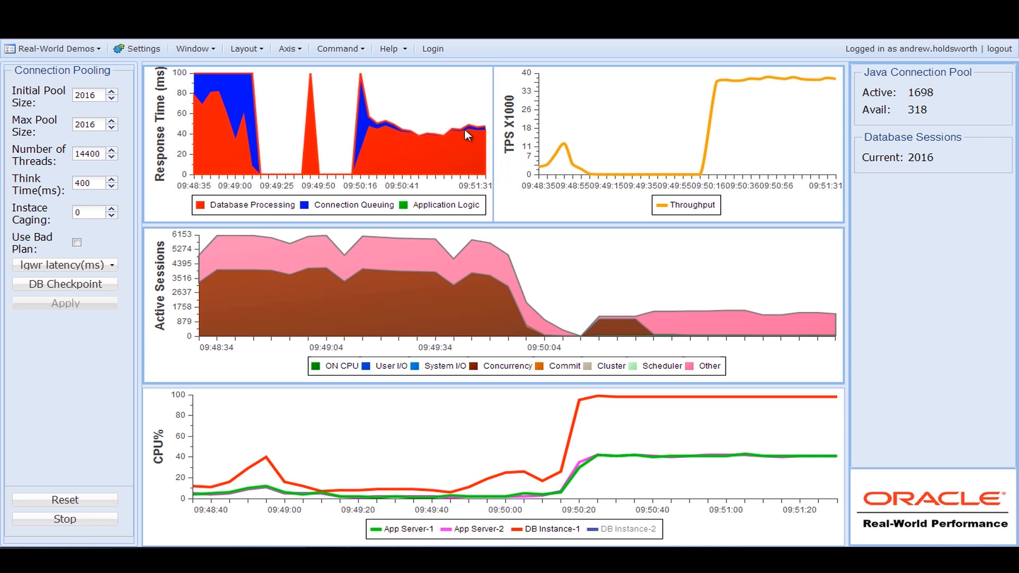